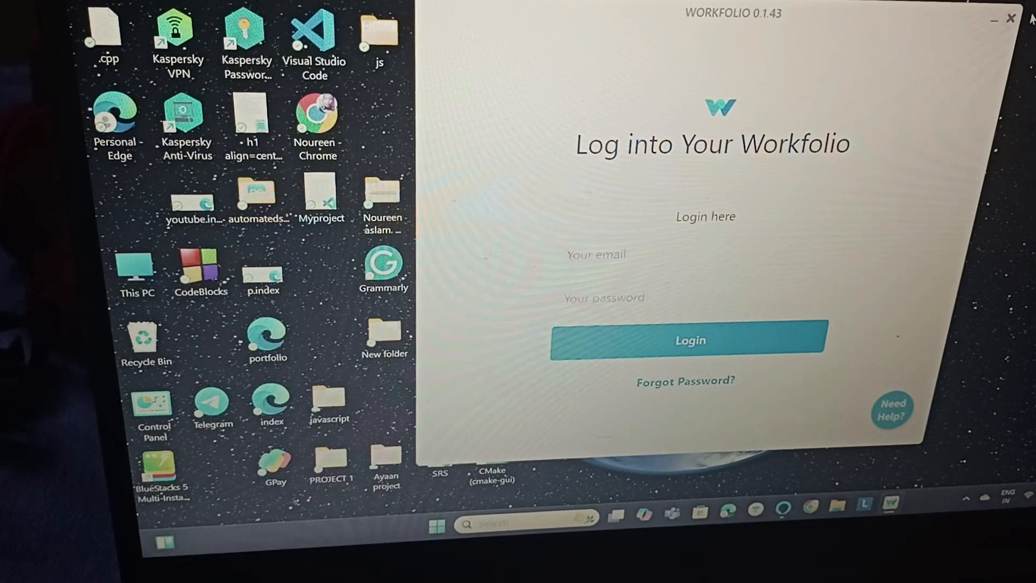
Close the Workfolio login window to return to the desktop.
left_click(1010, 17)
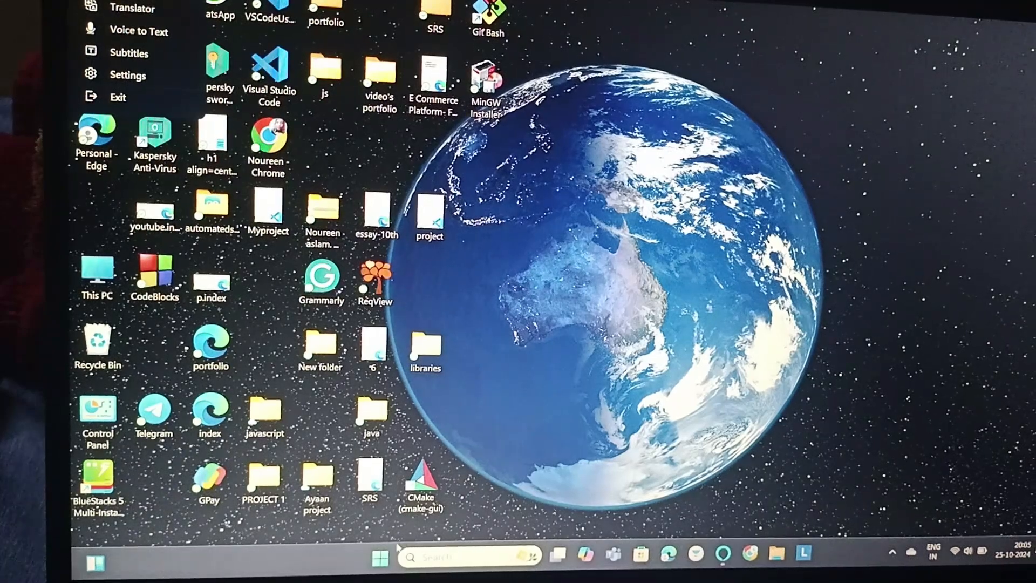
Search 'set' to reach Settings' Privacy & security > Camera, then toggle app camera access off and on.
left_click(380, 554)
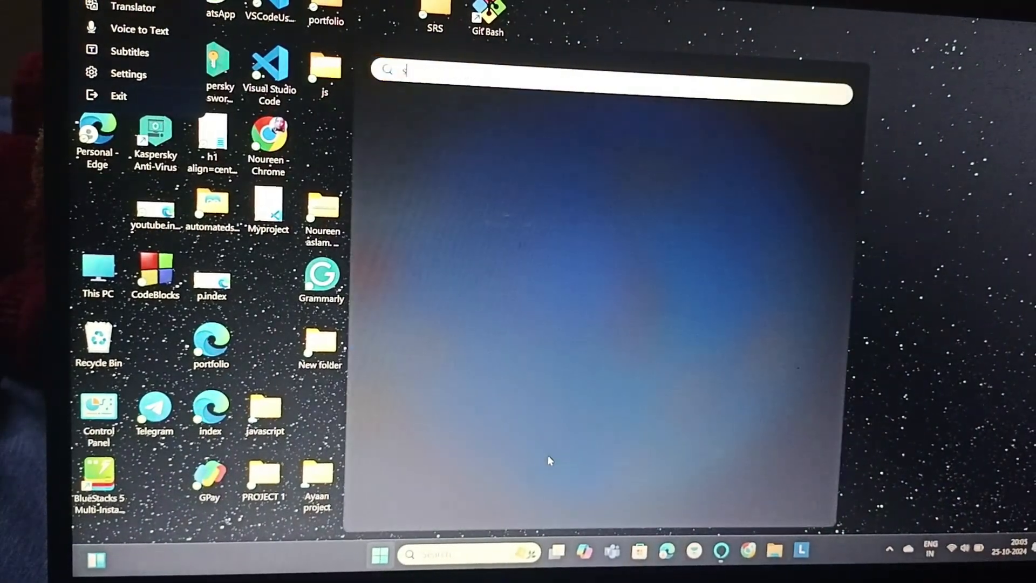
type("set")
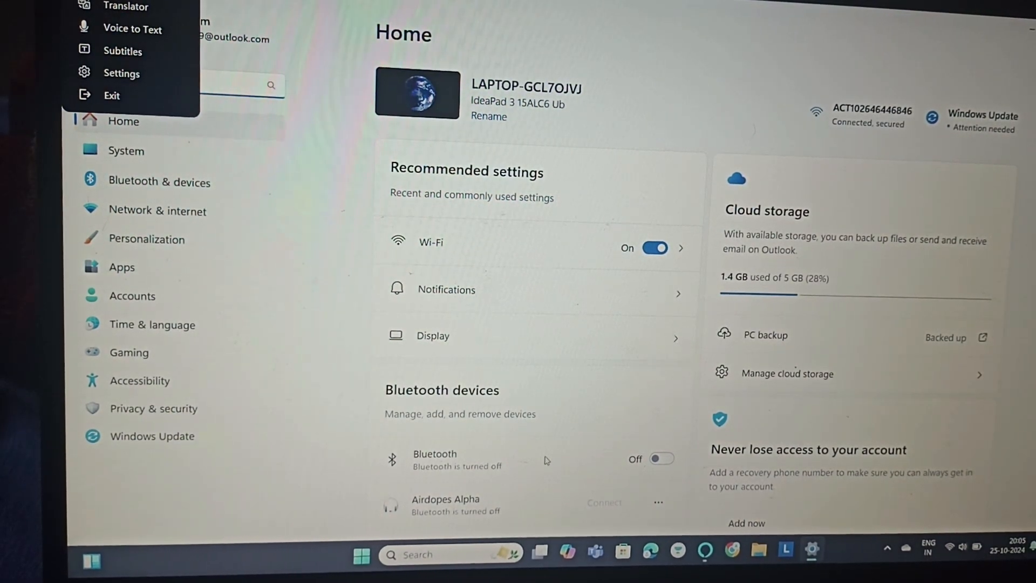
left_click(154, 409)
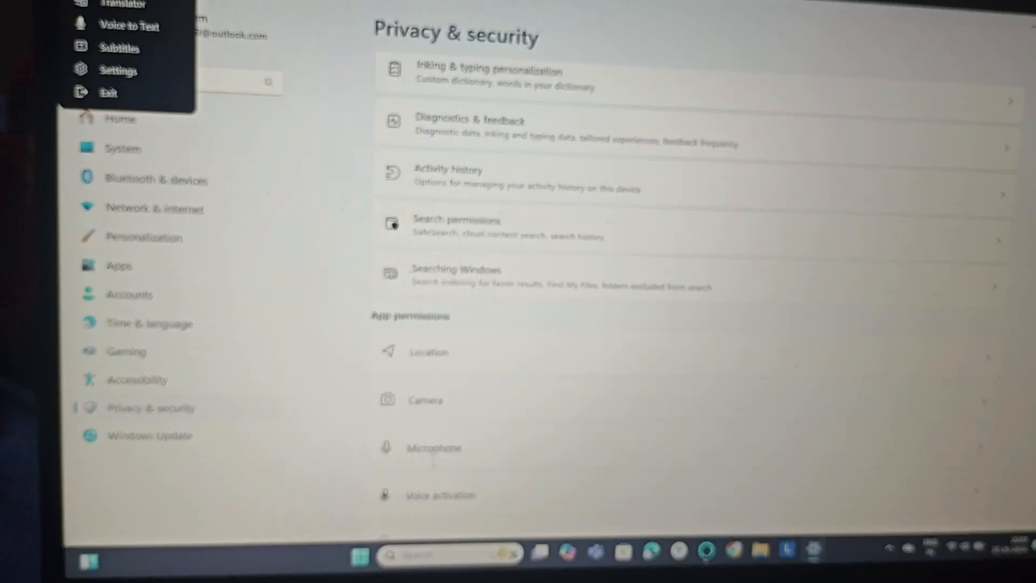
left_click(425, 400)
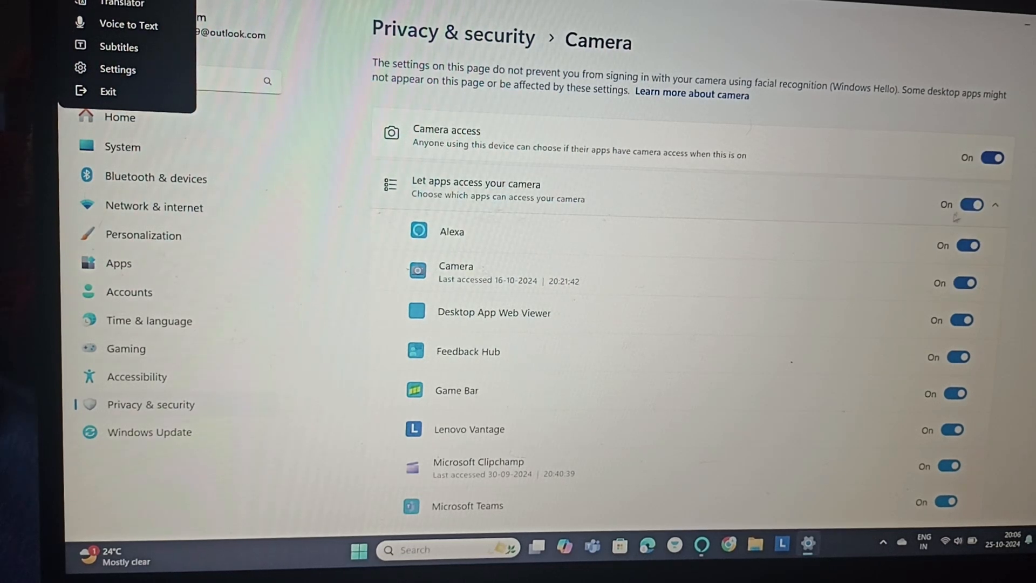
left_click(971, 204)
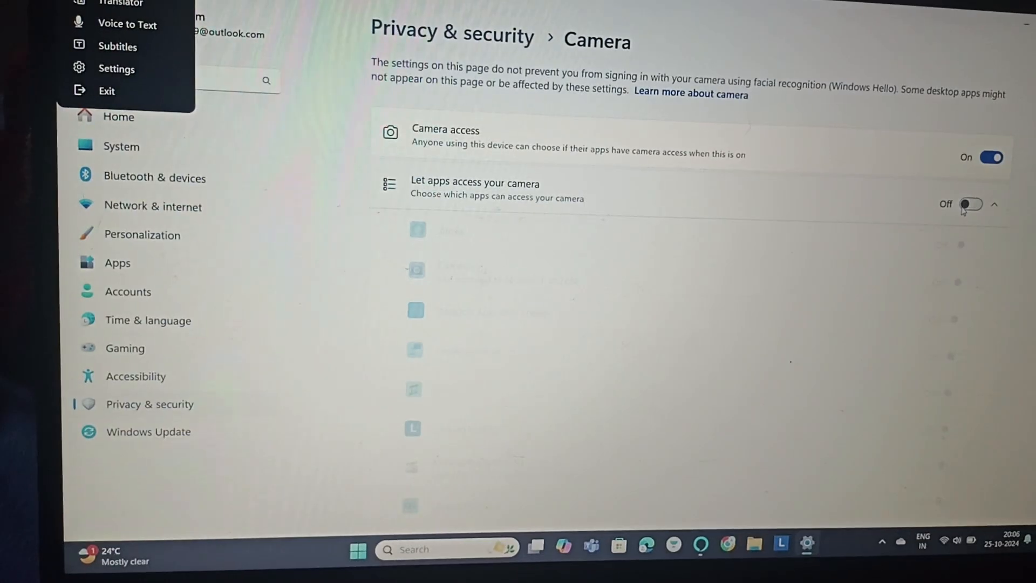
left_click(971, 204)
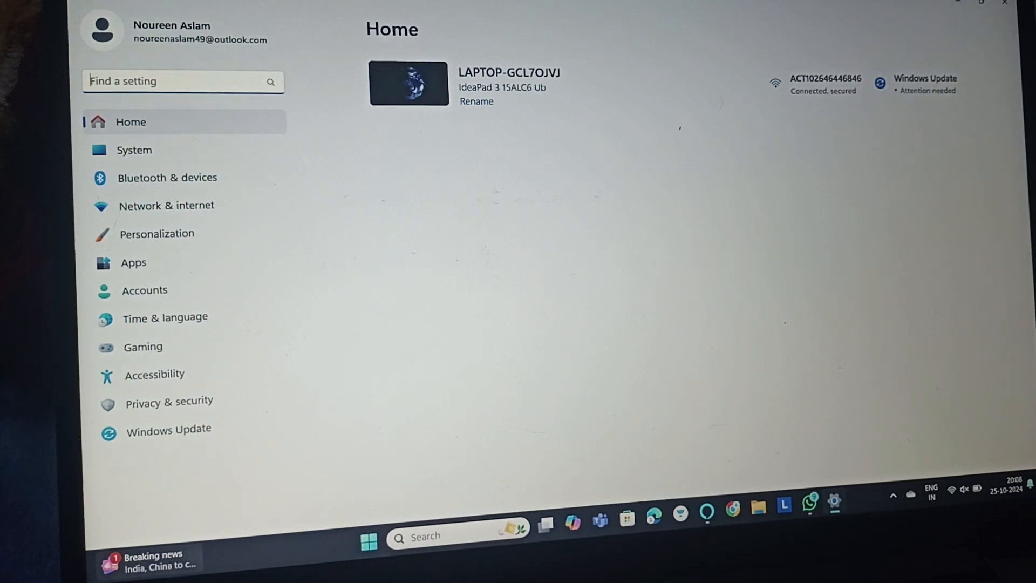
Open Privacy & security > Camera and scroll through the apps allowed to use the camera.
left_click(168, 402)
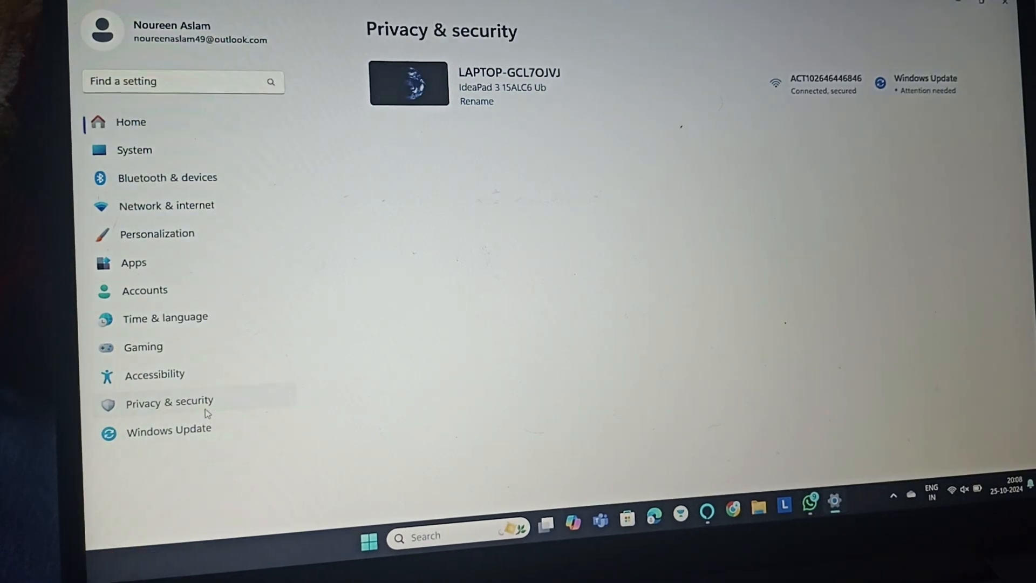
scroll("down", 3)
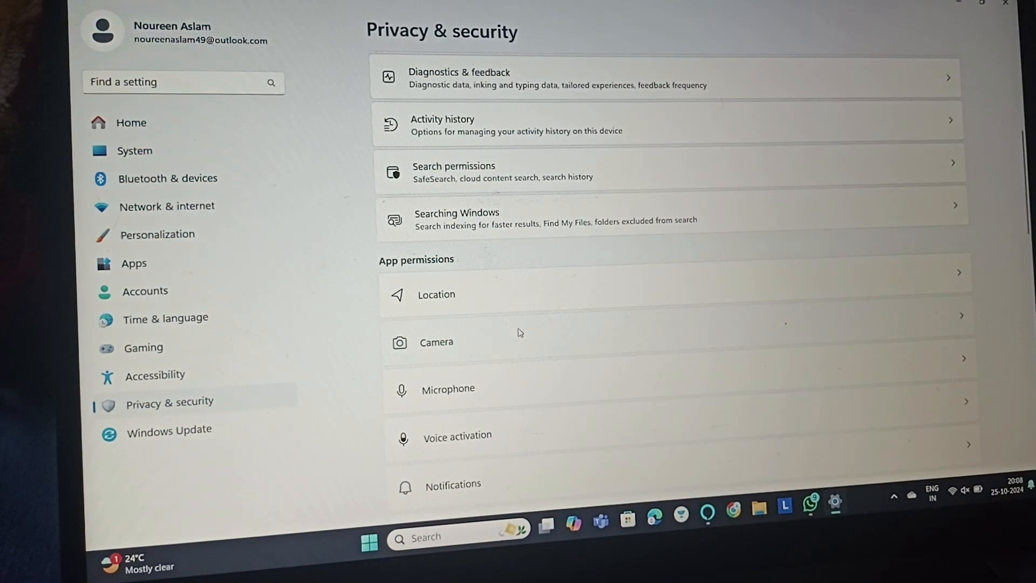
left_click(436, 342)
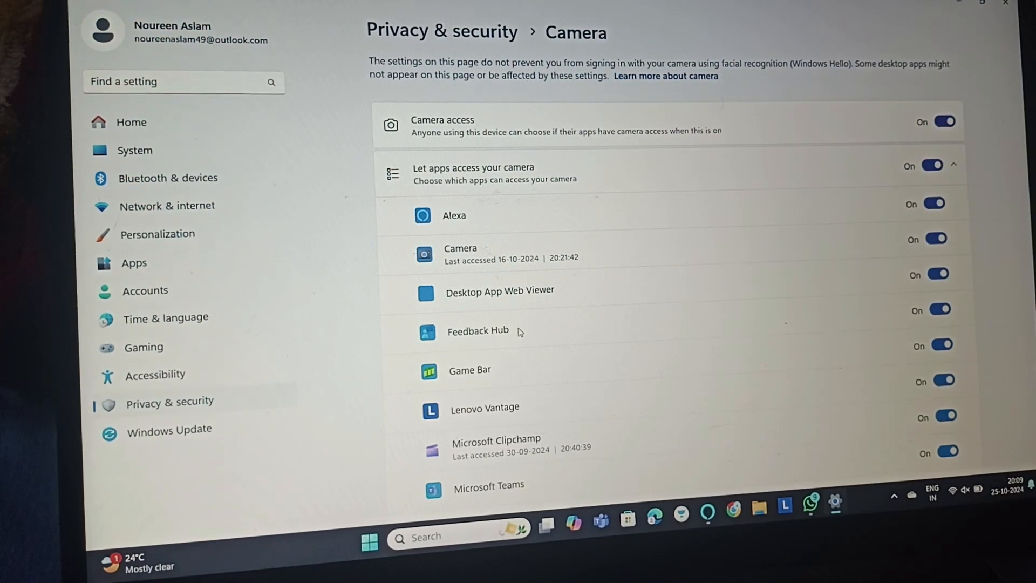
scroll("down", 3)
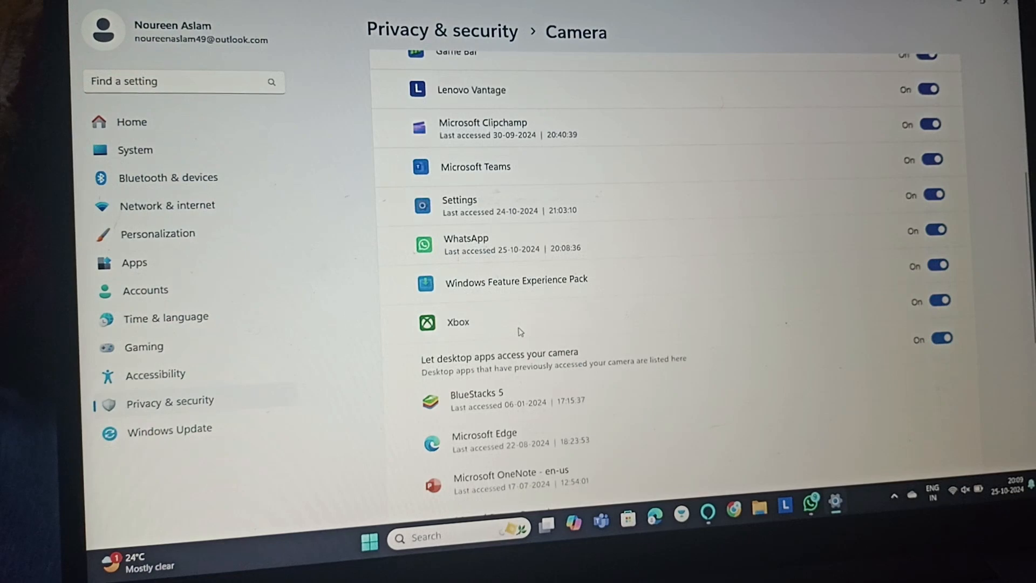
scroll("down", 3)
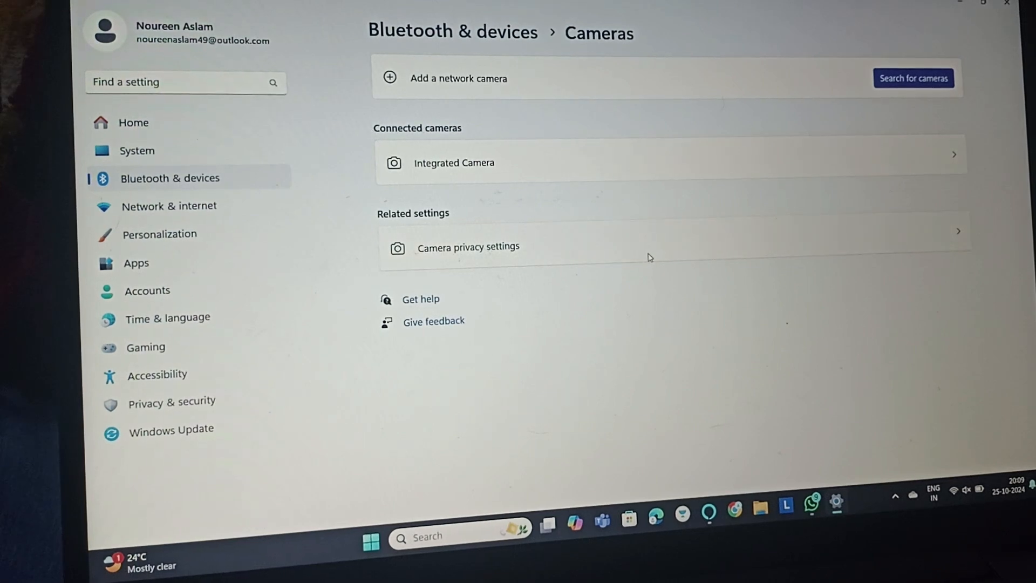
Review Camera privacy settings under Cameras, then close Settings.
left_click(468, 247)
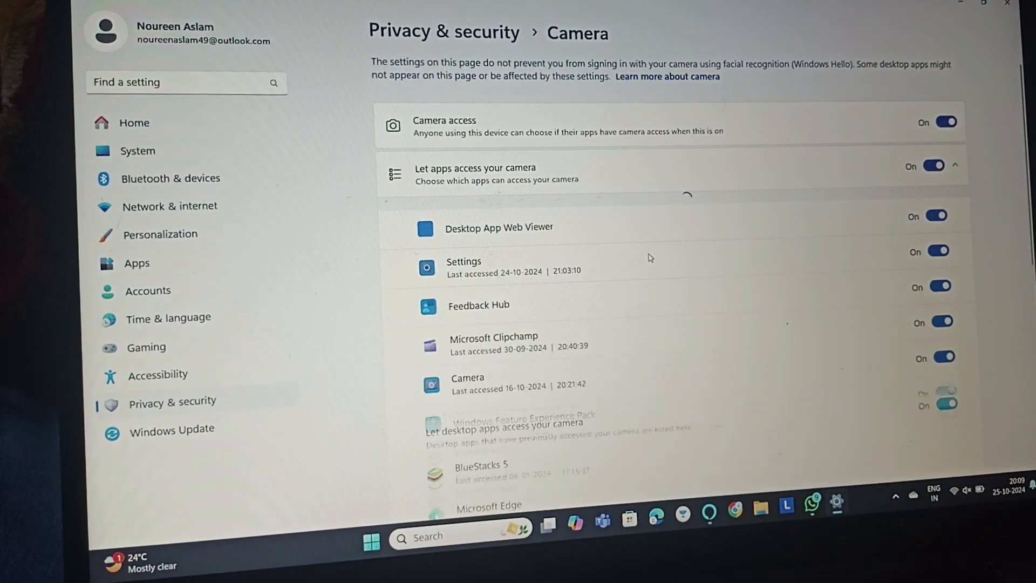
scroll("down", 3)
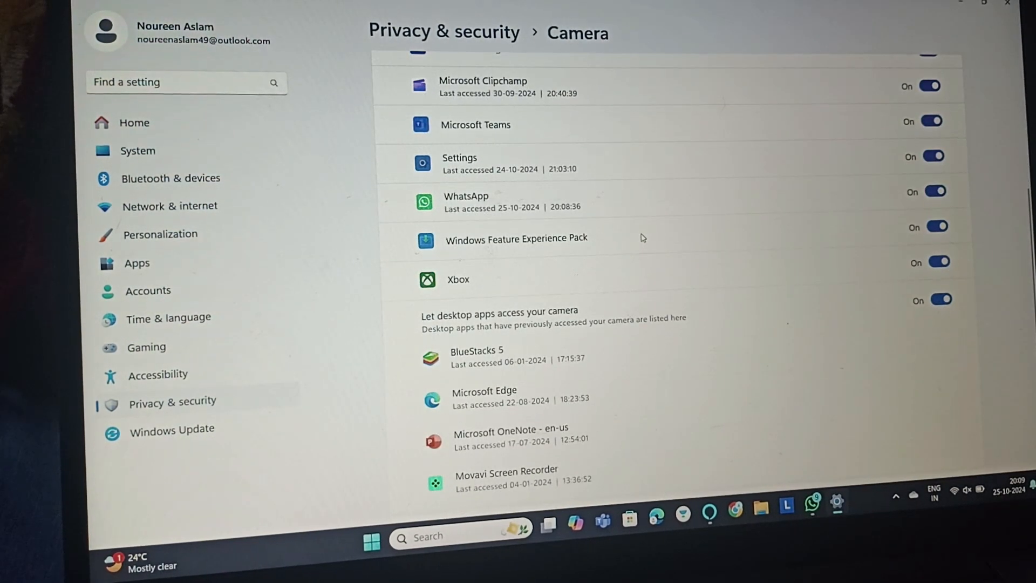
scroll("down", 3)
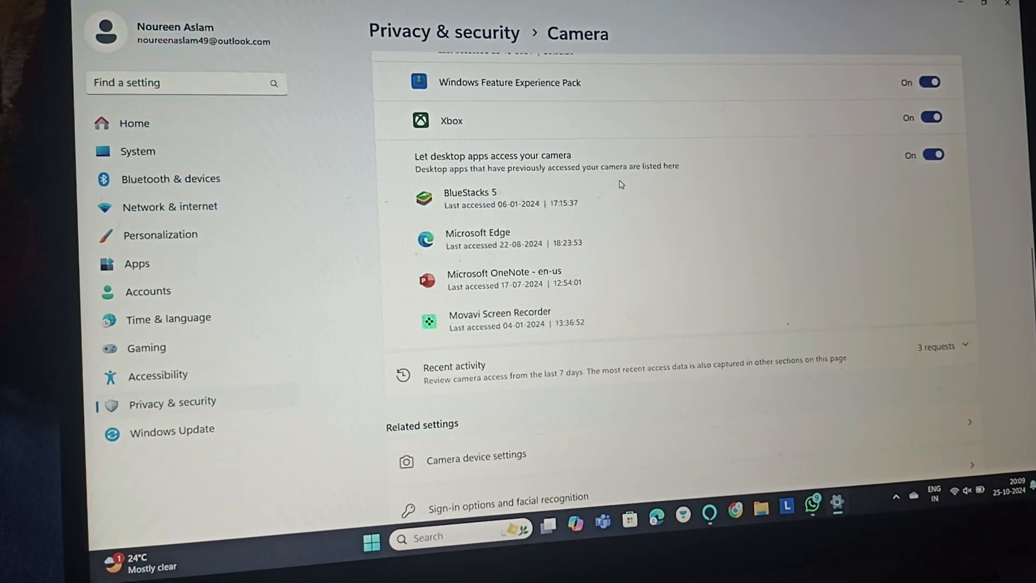
scroll("down", 3)
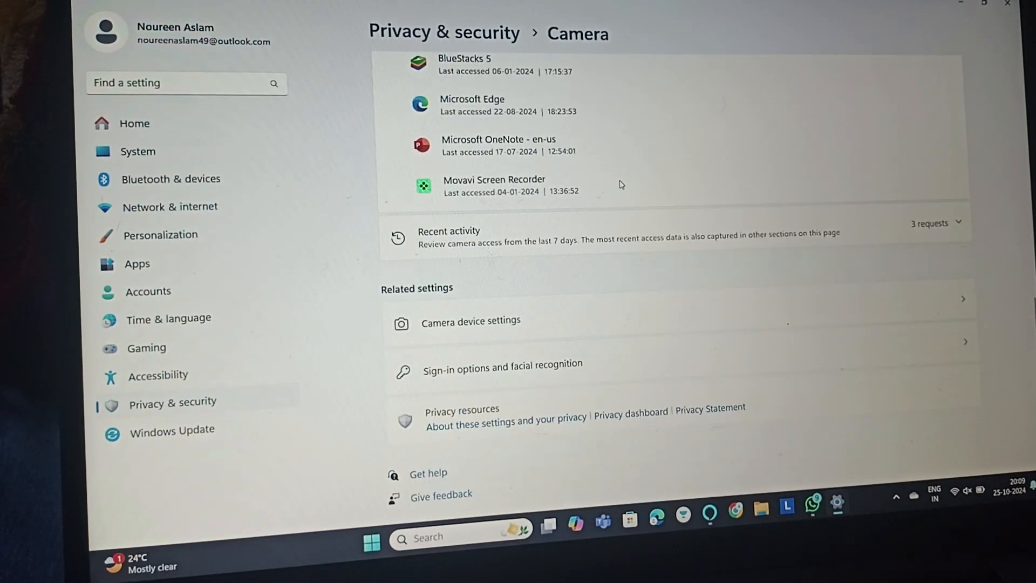
left_click(933, 224)
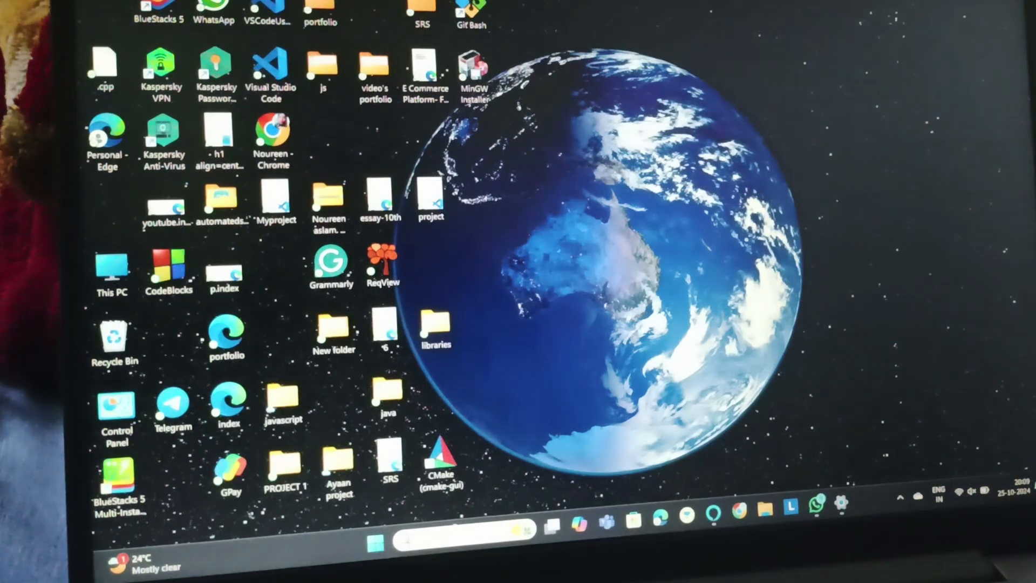
Open Device Manager, expand Cameras, and show Integrated Camera's driver action menu.
left_click(377, 525)
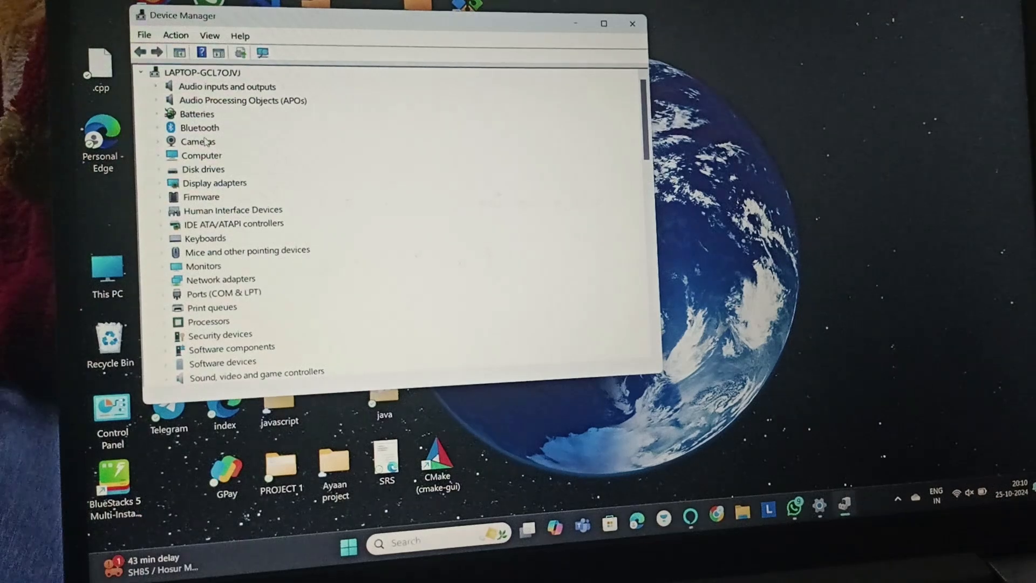
left_click(200, 141)
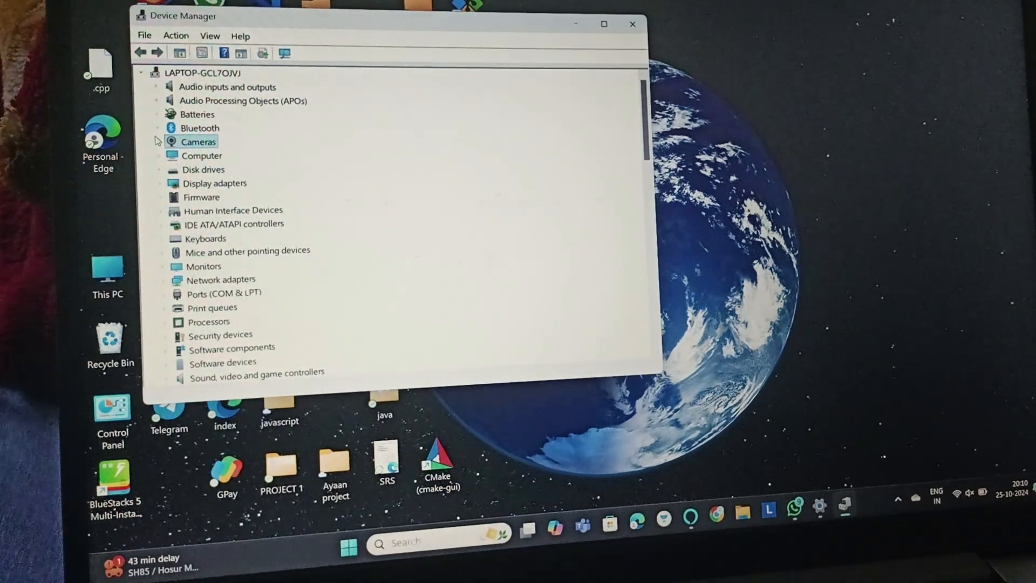
left_click(170, 142)
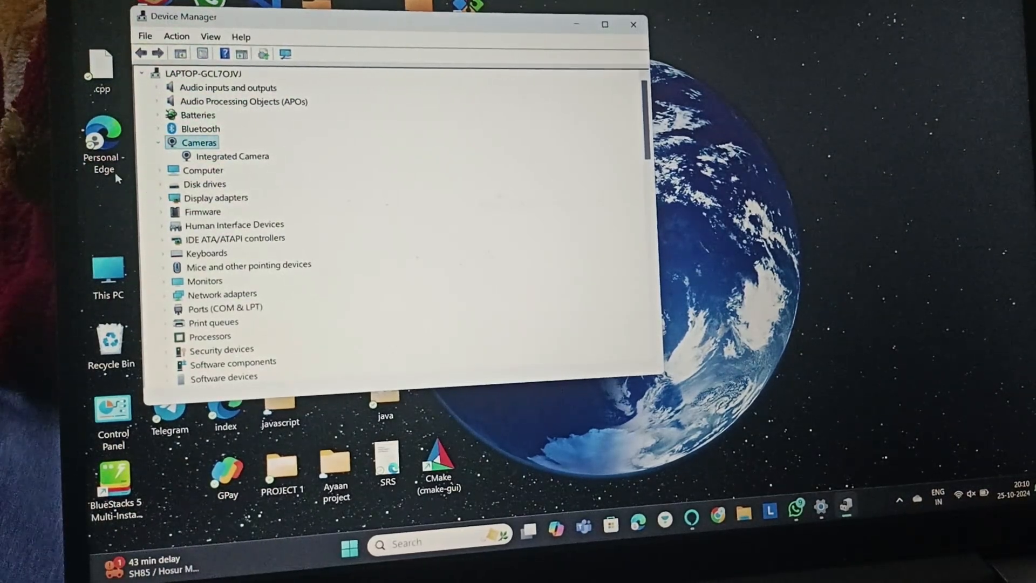
scroll("down", 3)
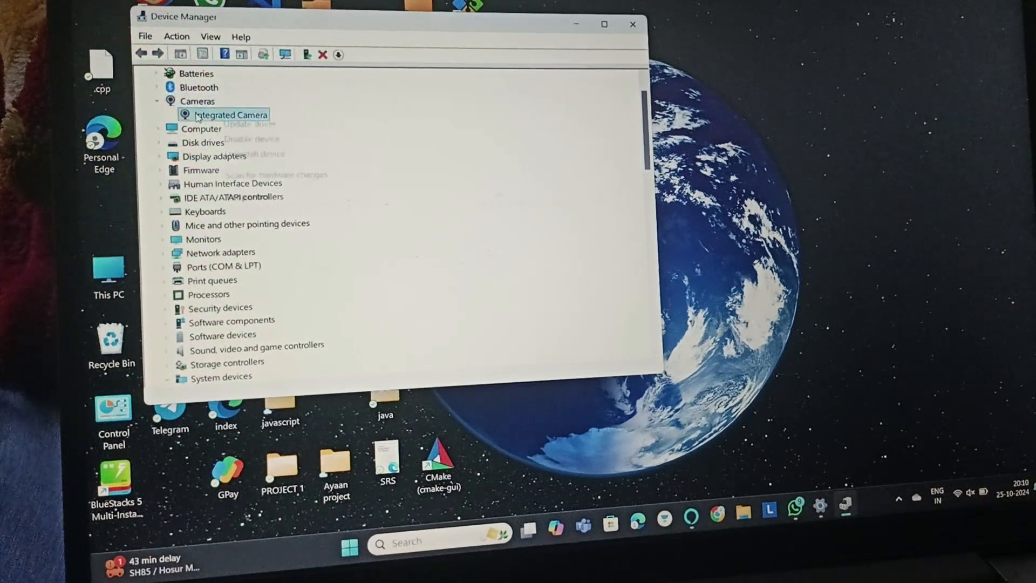
right_click(230, 114)
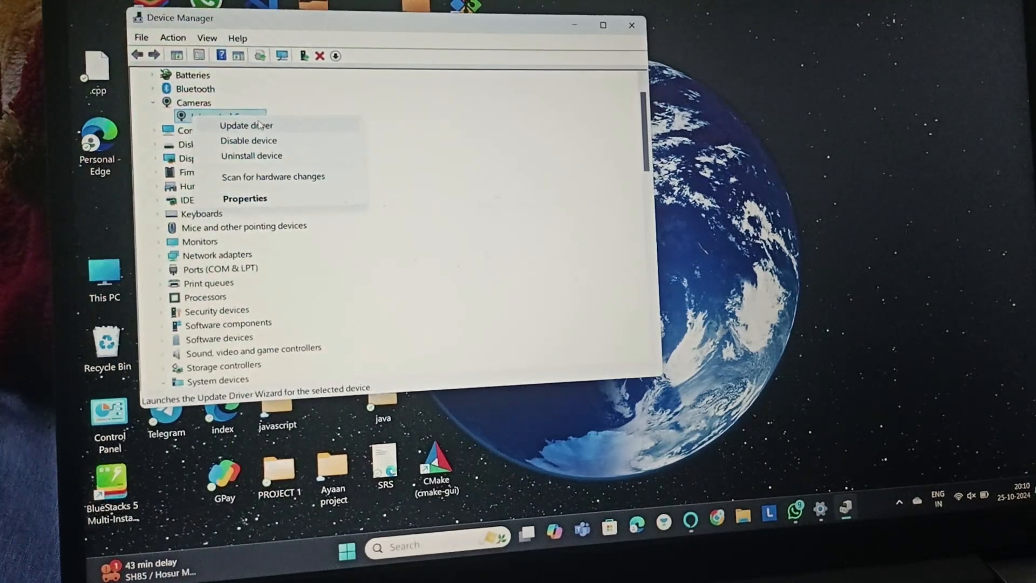
mouse_move(247, 140)
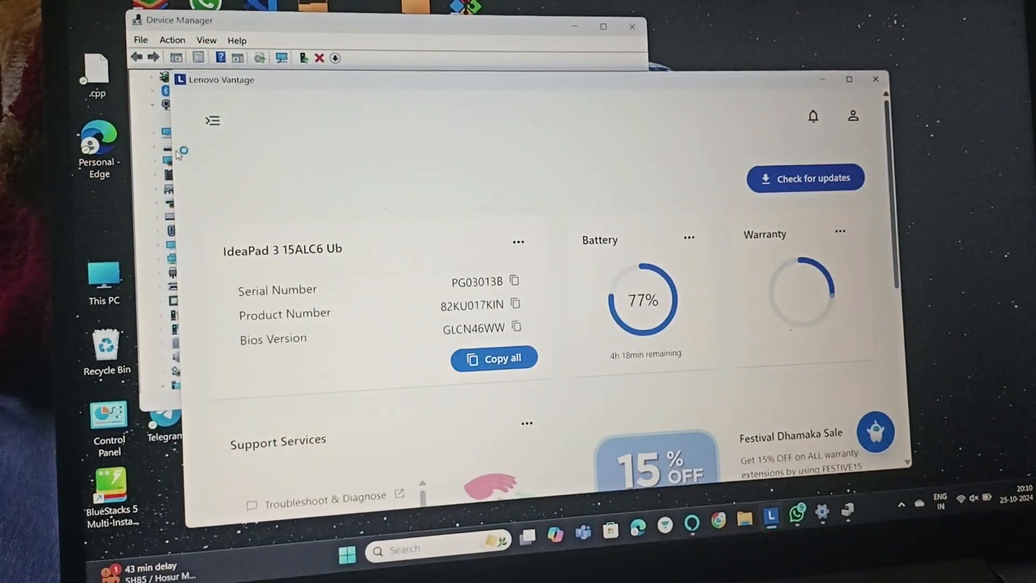
In Vantage, open Device Settings > Display and highlight the Camera note pointing to Windows.
left_click(212, 120)
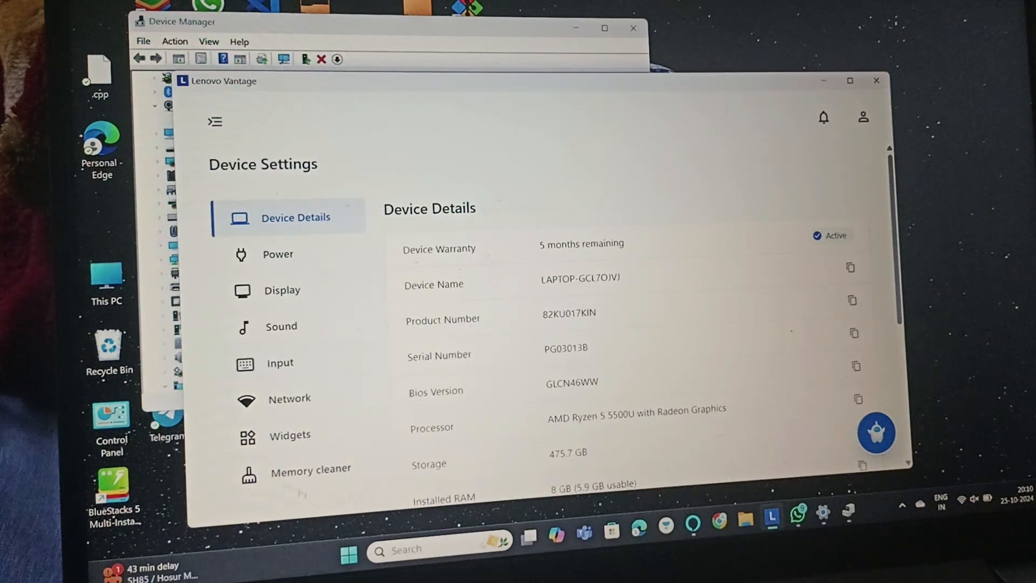
left_click(281, 289)
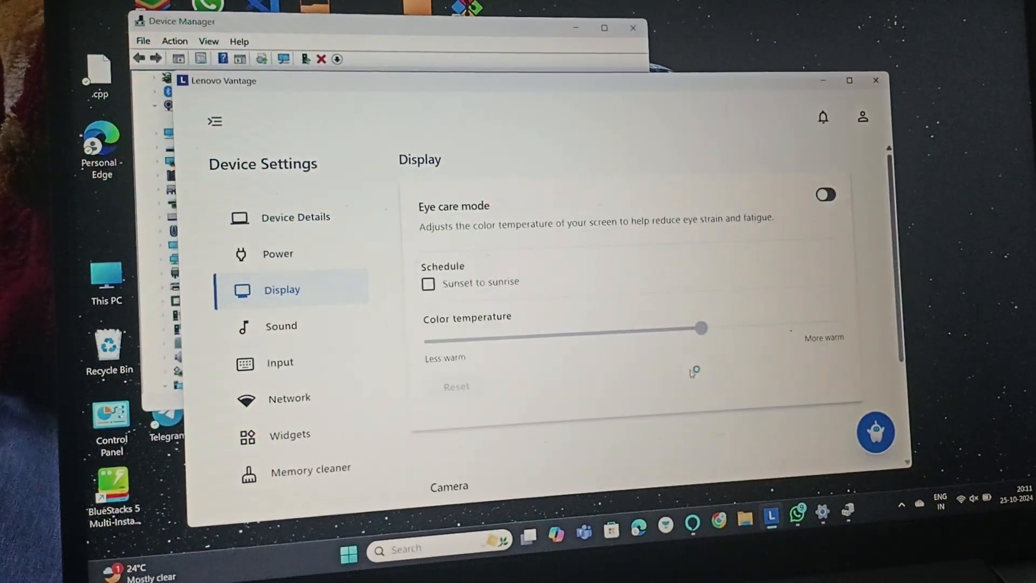
scroll("down", 3)
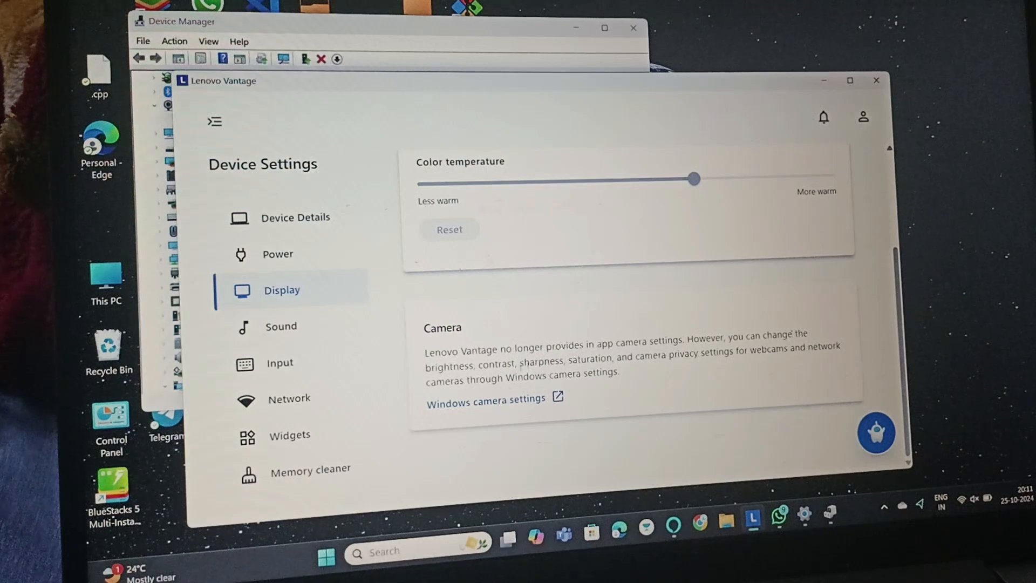
left_click_drag(501, 344, 612, 344)
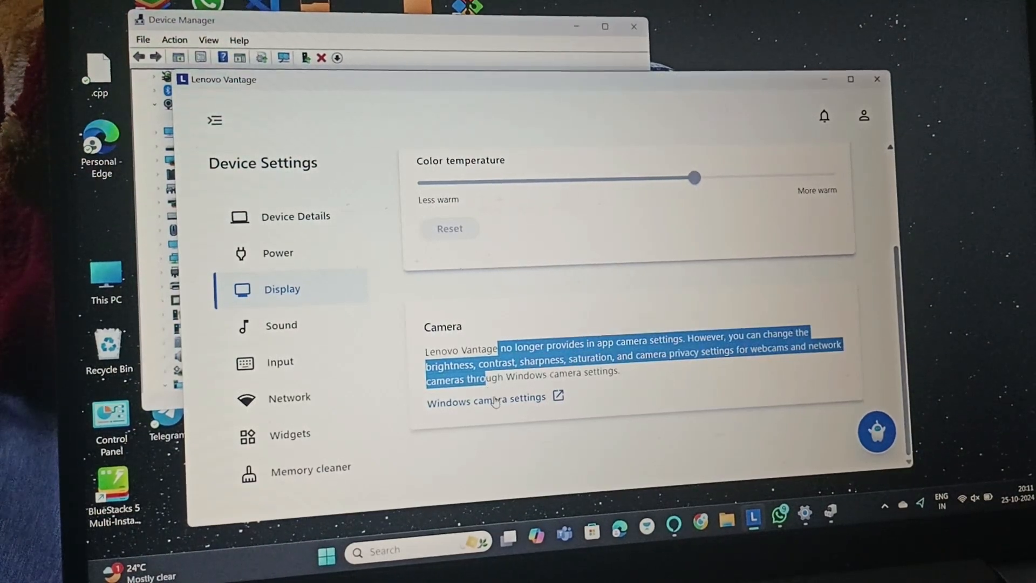
Follow 'Windows camera settings' and open the Integrated Camera page under Connected cameras.
left_click(485, 401)
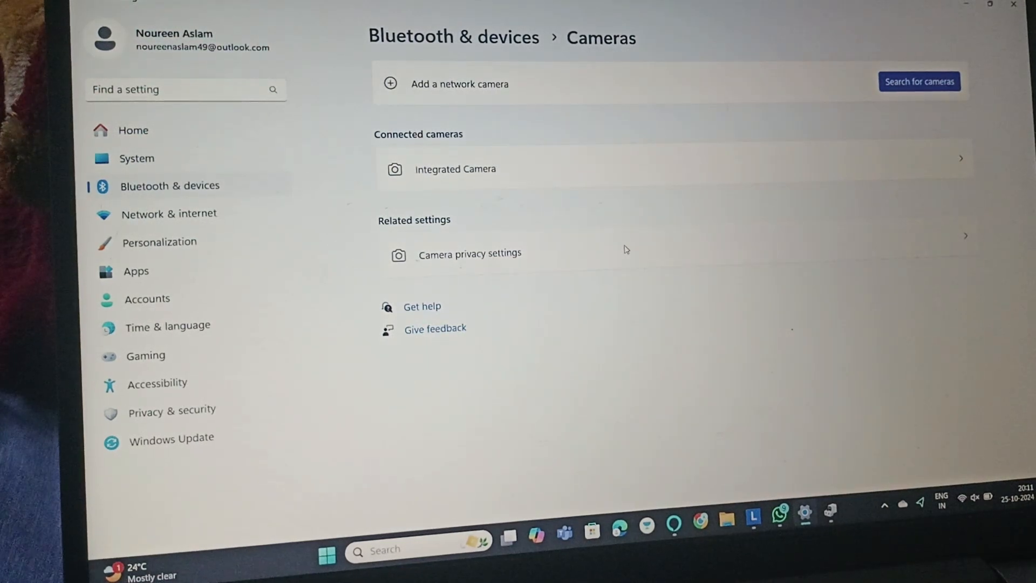
mouse_move(834, 186)
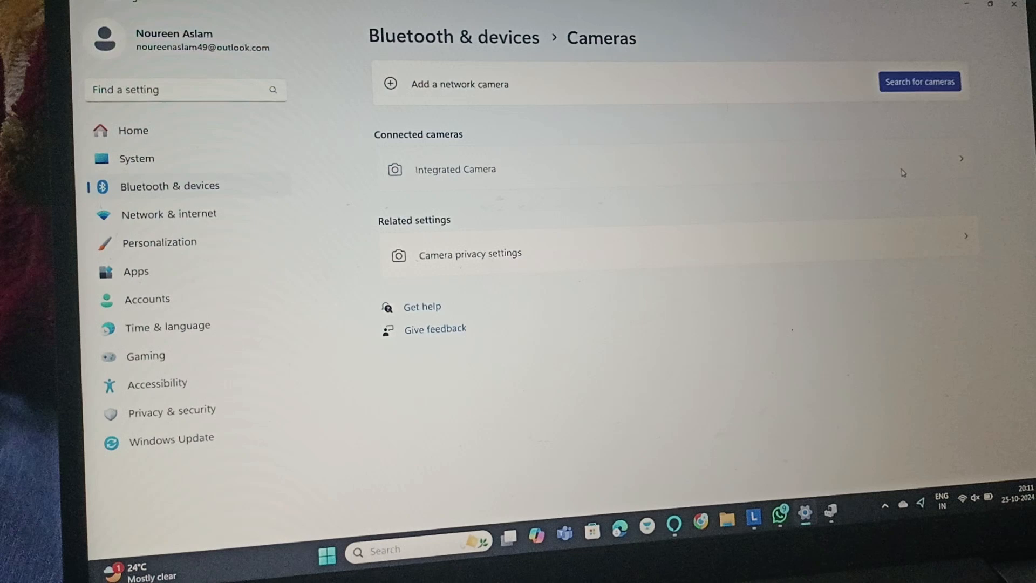
left_click(456, 169)
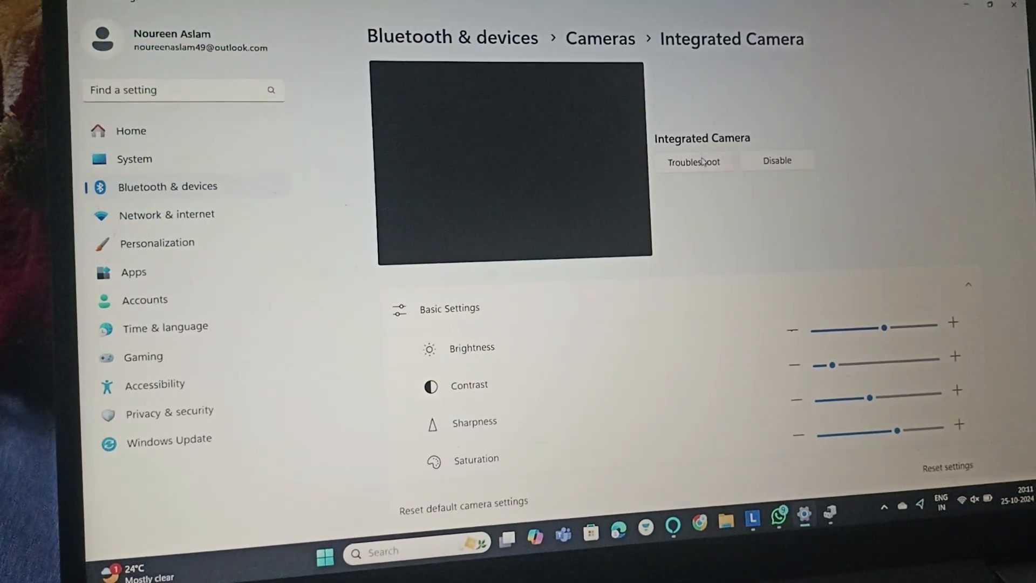